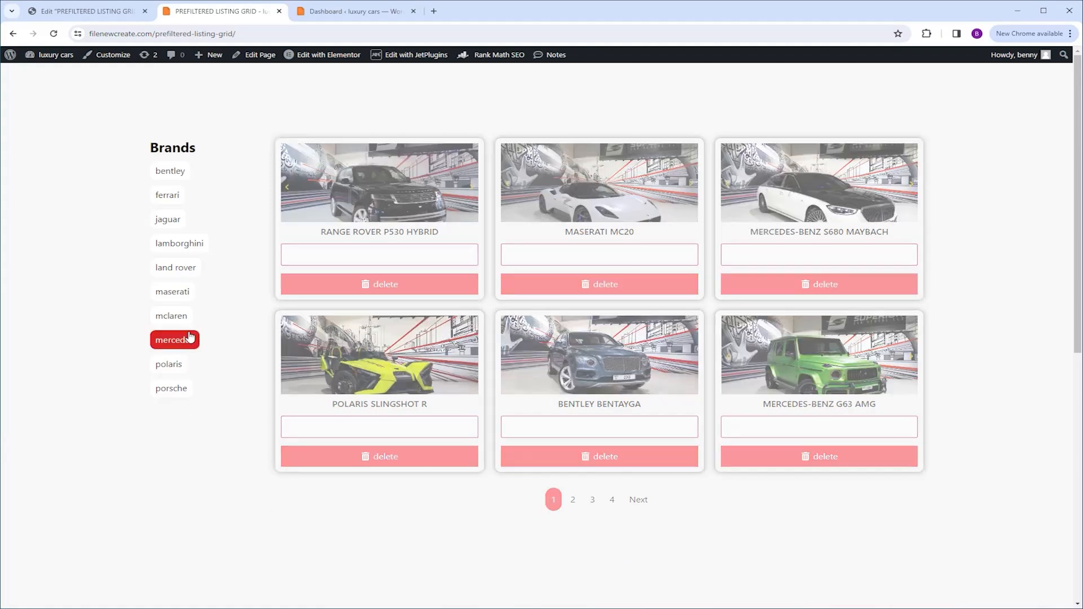
- Combine mercedes, maserati, land rover and lamborghini in the brand filter, then go to the admin dashboard
click(171, 291)
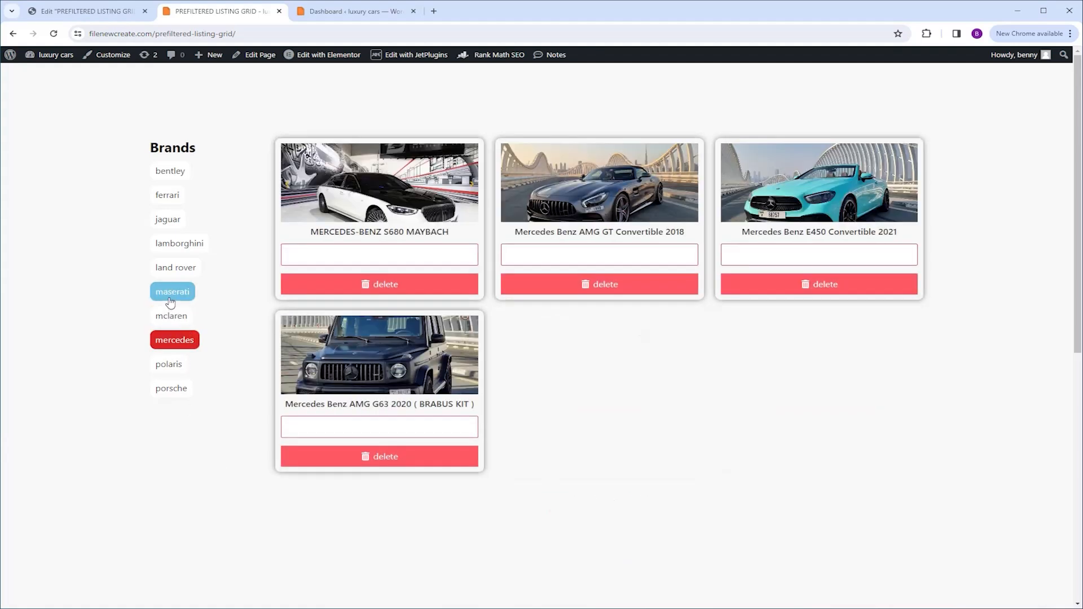
click(172, 292)
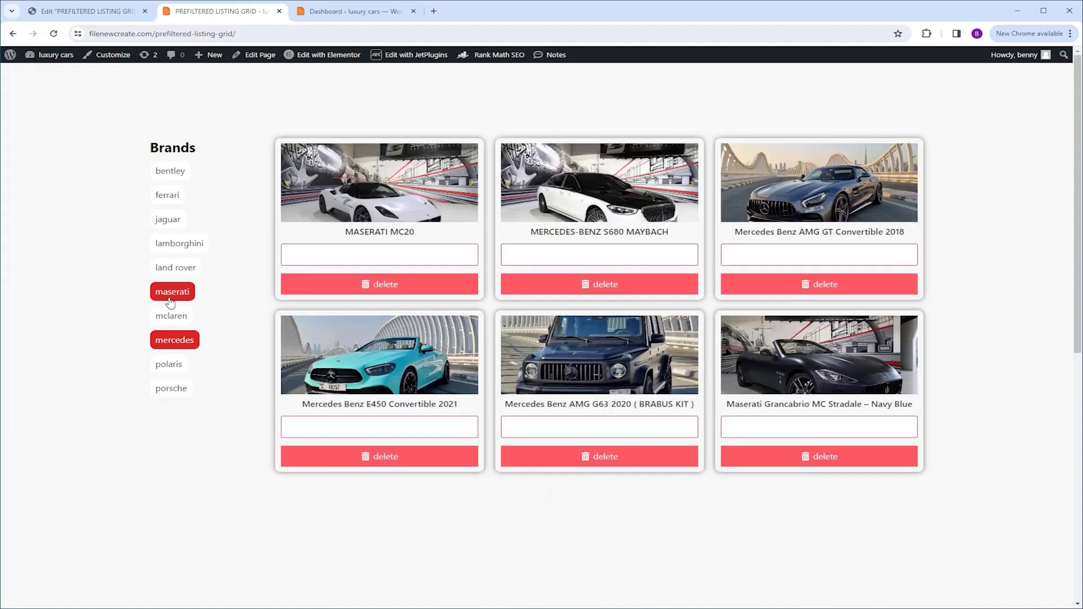
click(176, 267)
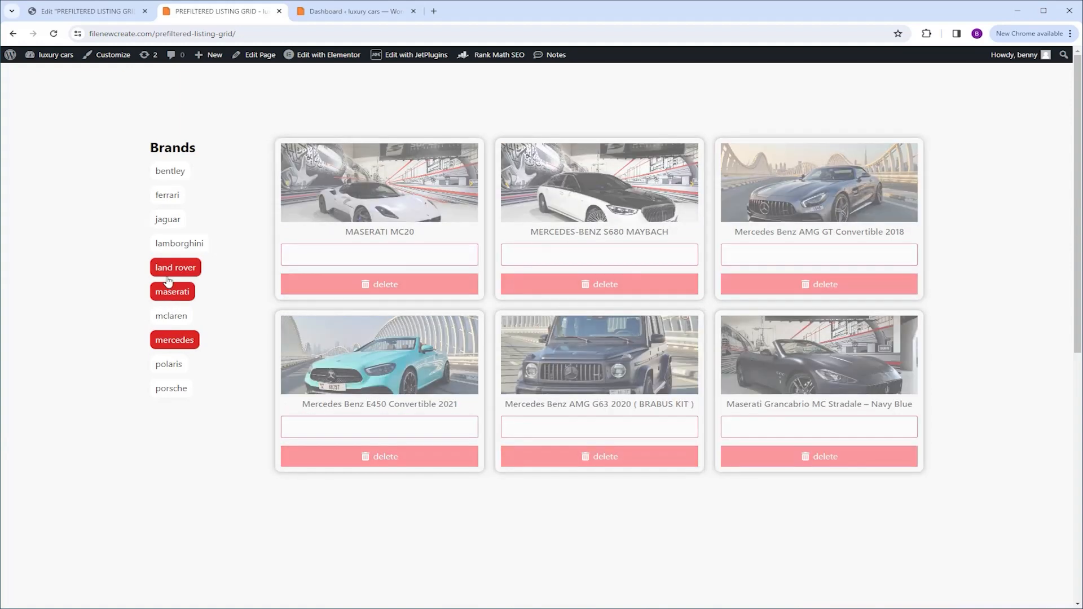
click(180, 242)
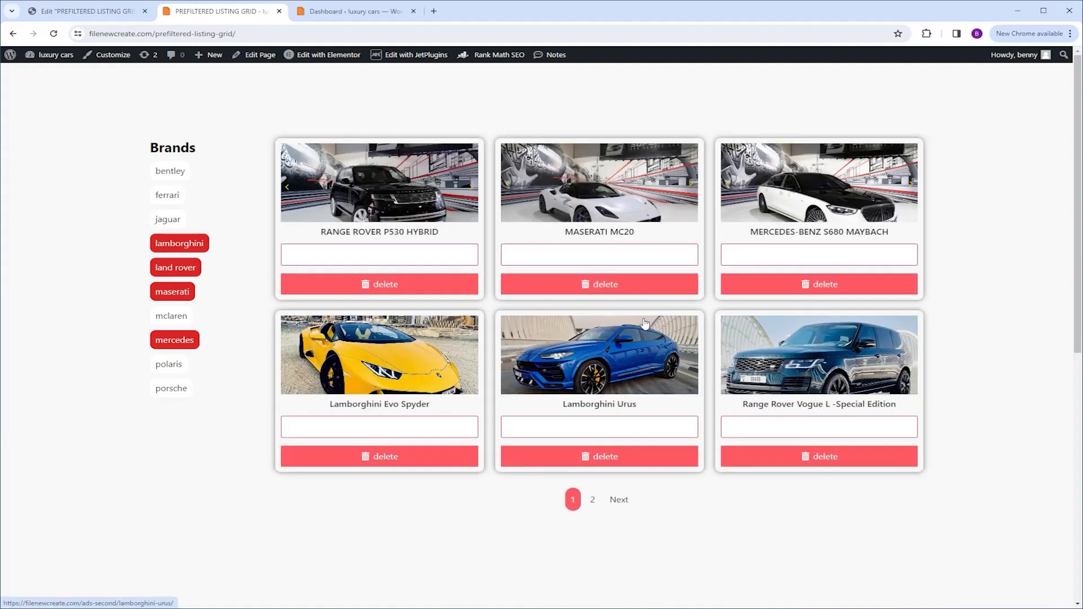
mouse_move(737, 250)
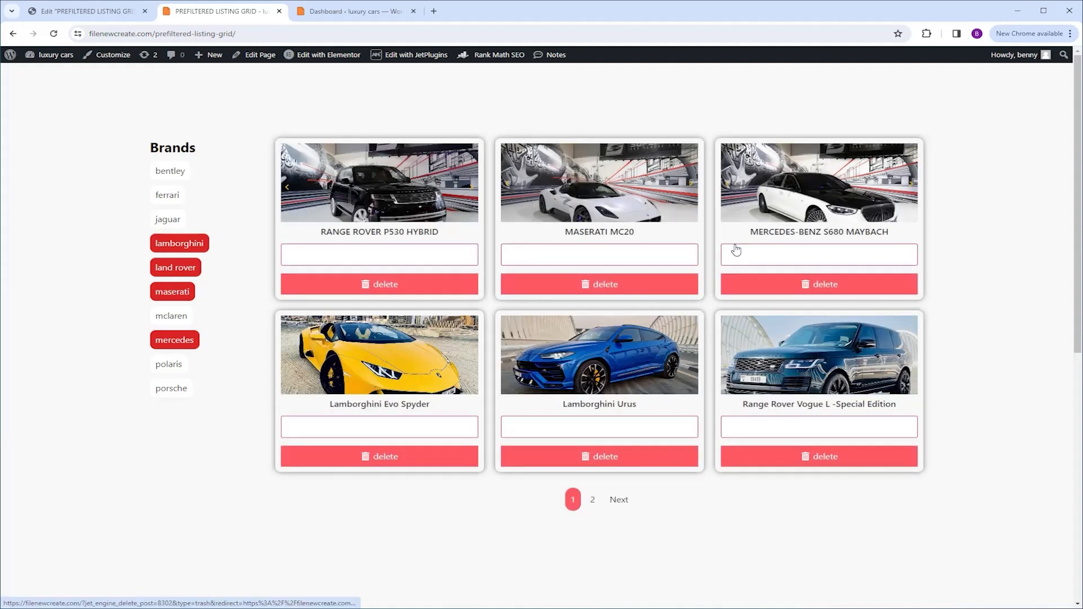
click(355, 11)
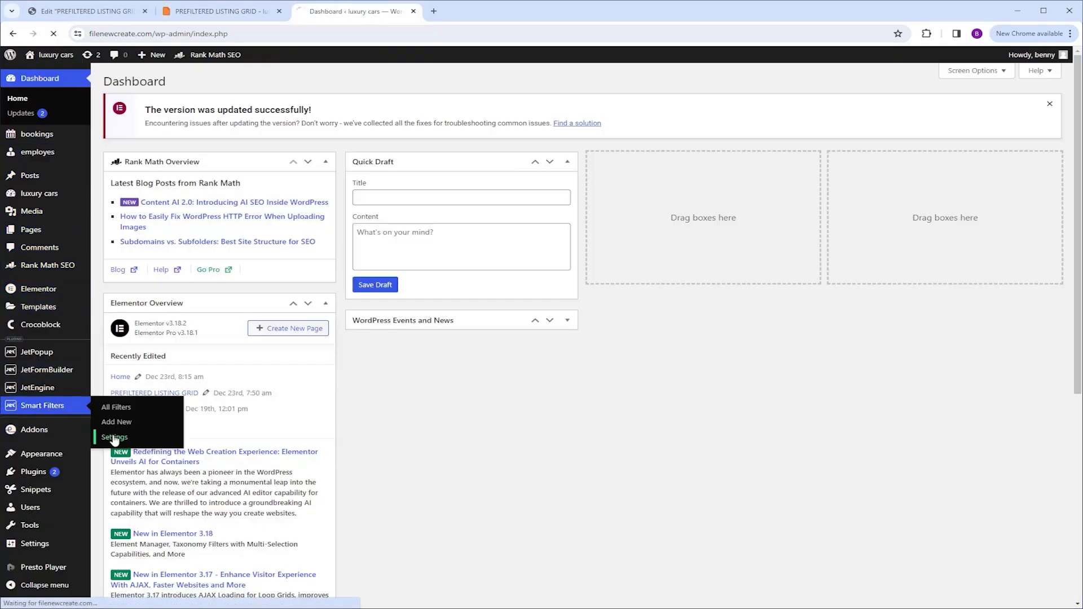
- Go to JetSmartFilters settings and its Provider Preloader page
click(115, 438)
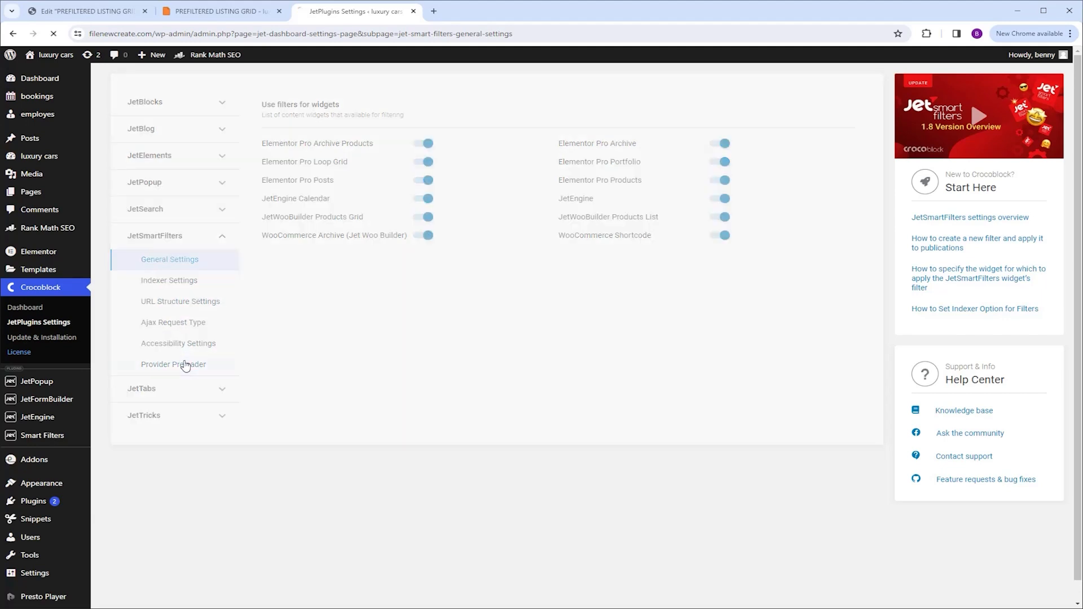
click(174, 364)
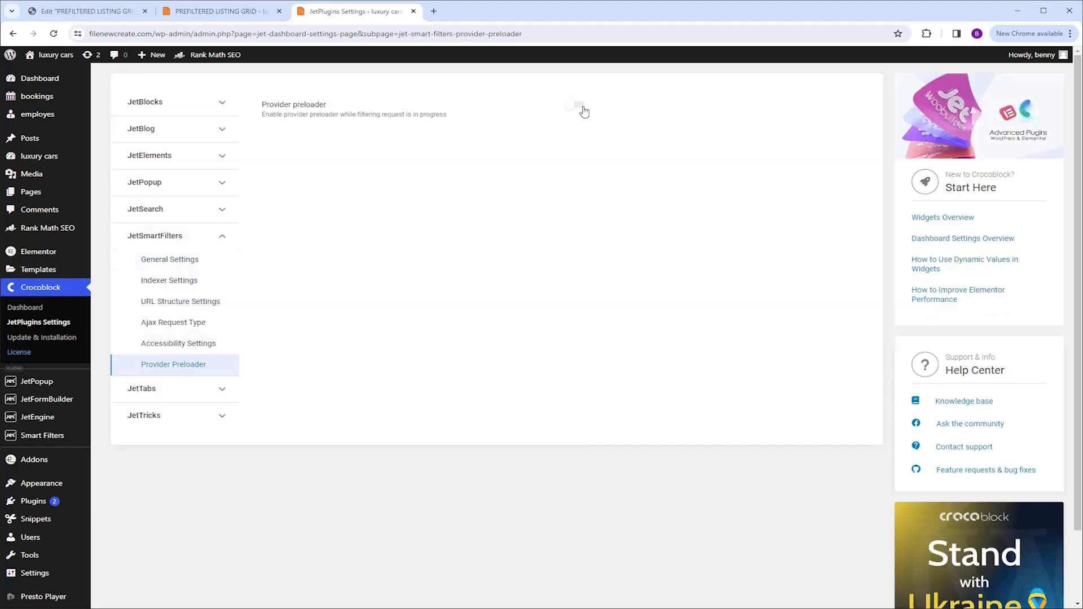
- Enable the provider preloader and try the Cube grid and Hash animation types
click(574, 104)
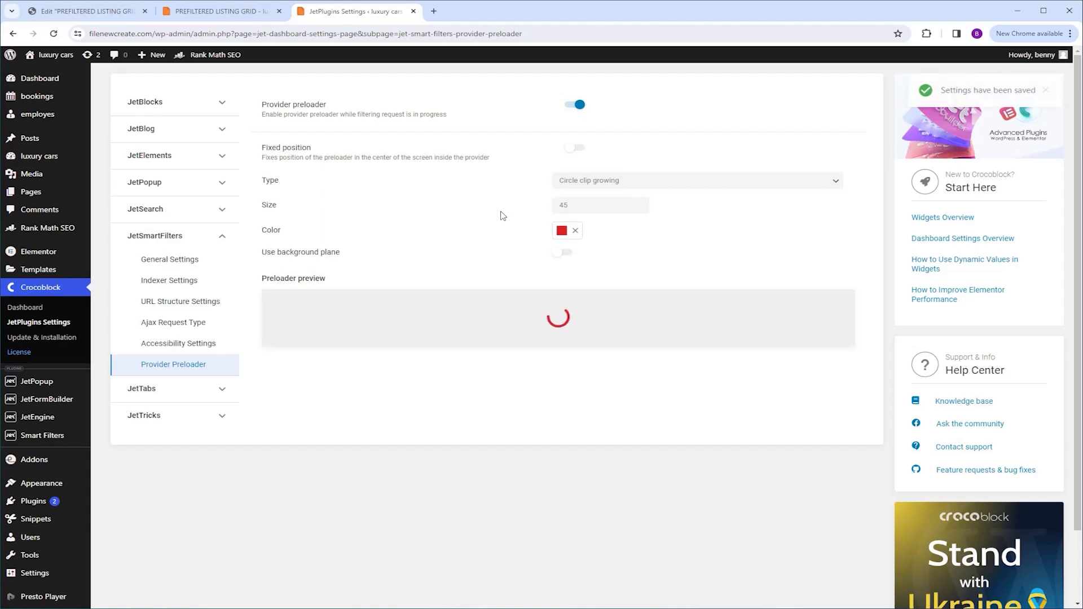
mouse_move(281, 190)
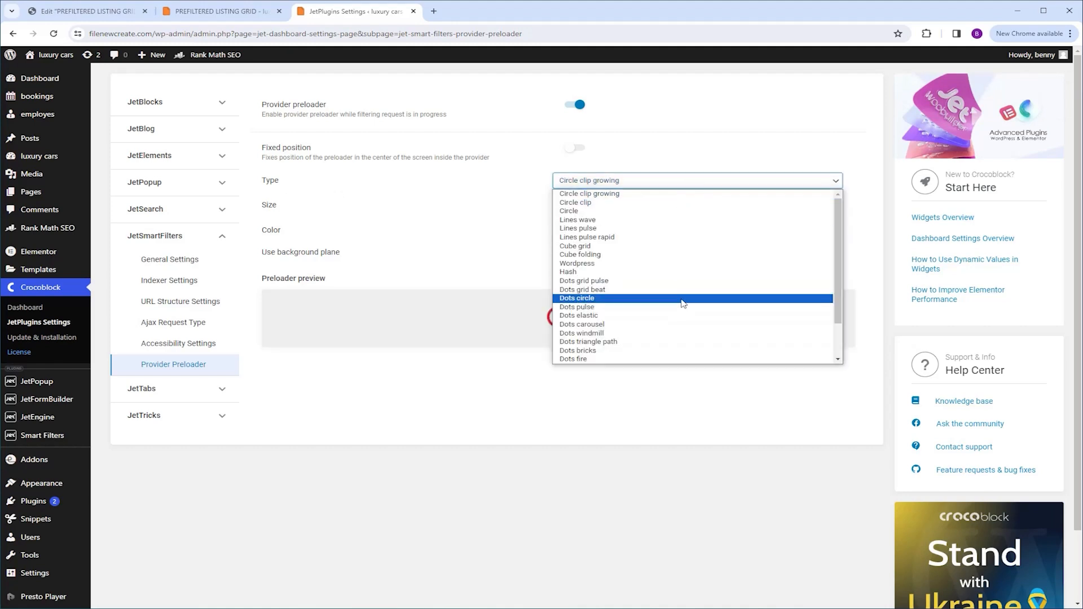
mouse_move(576, 263)
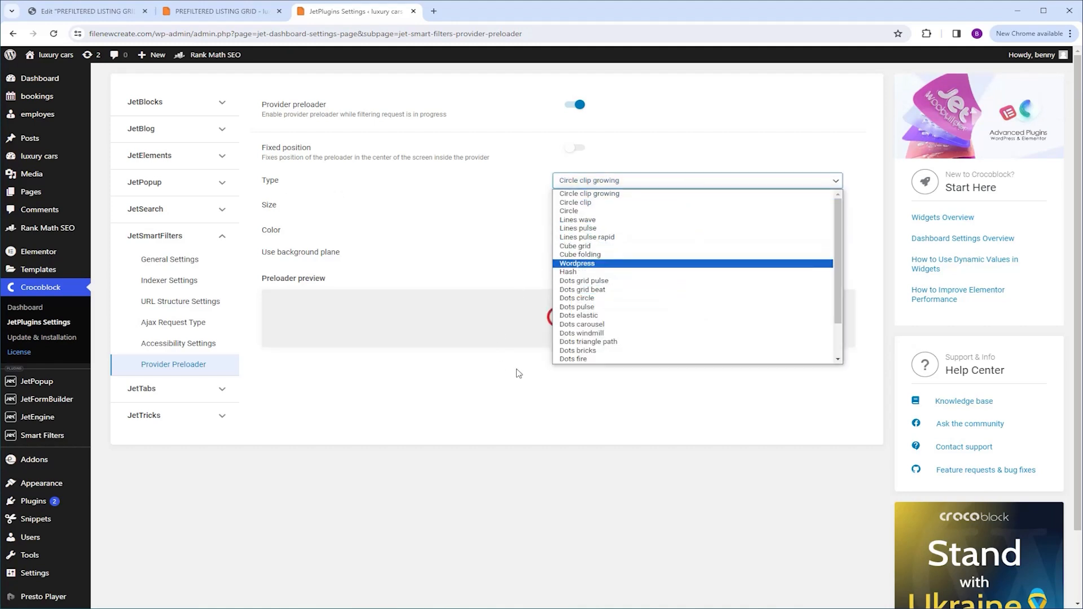
click(589, 193)
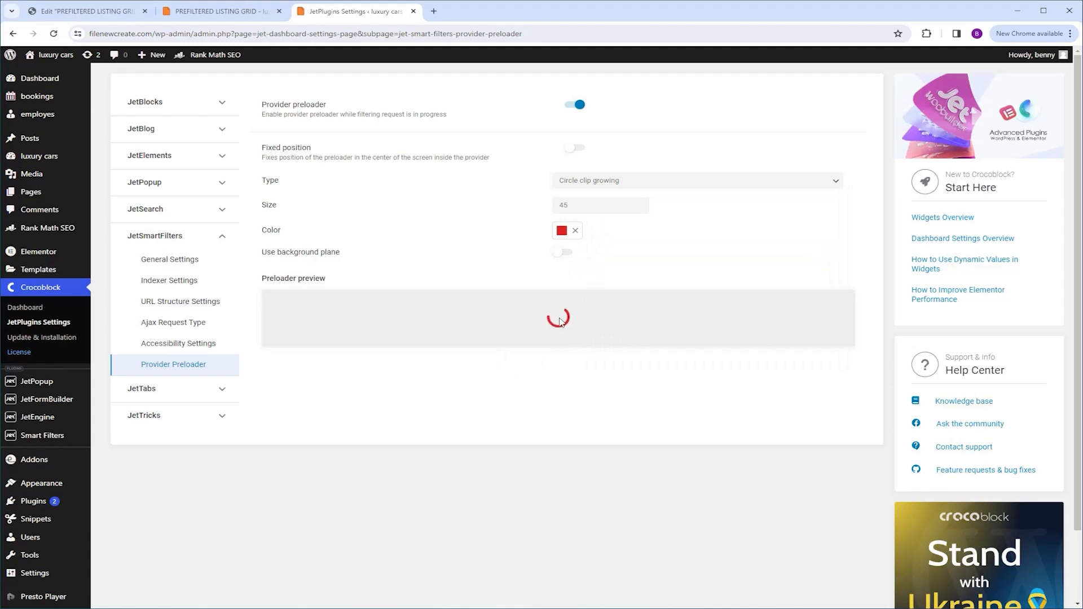
mouse_move(710, 253)
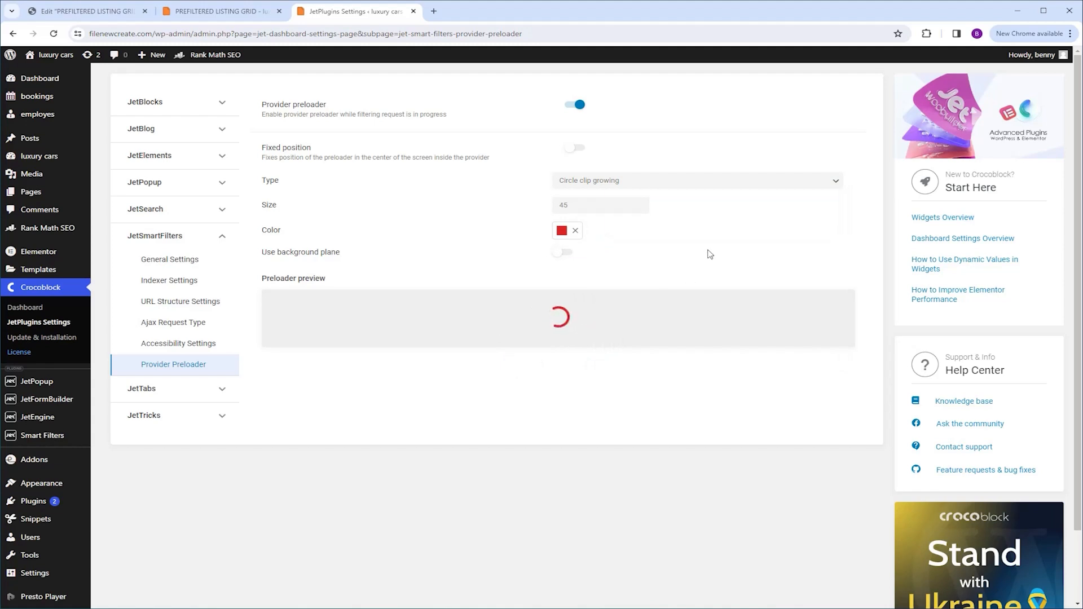
mouse_move(743, 235)
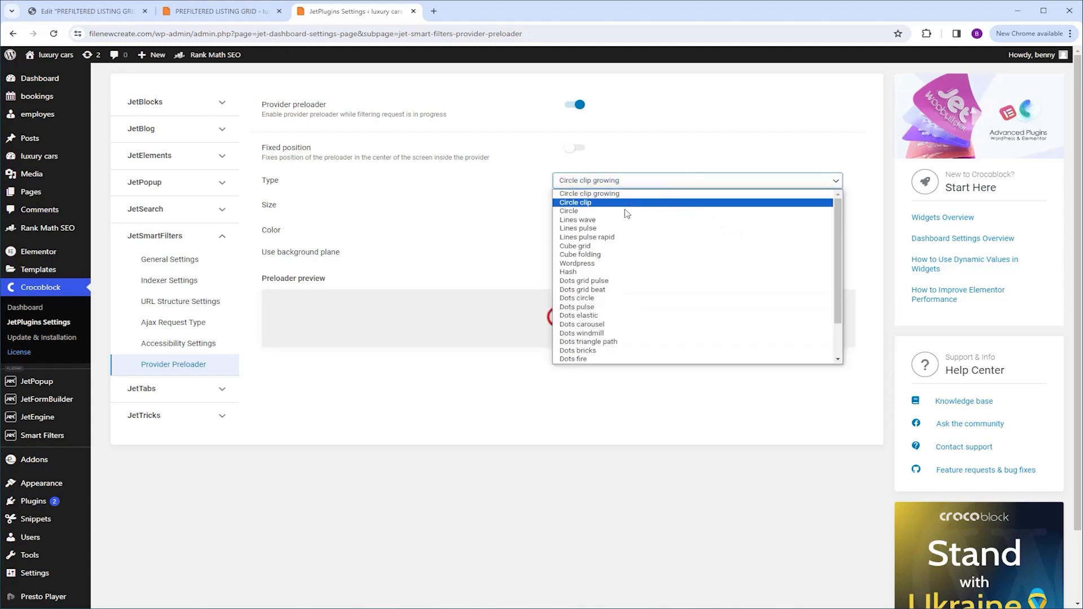
click(575, 246)
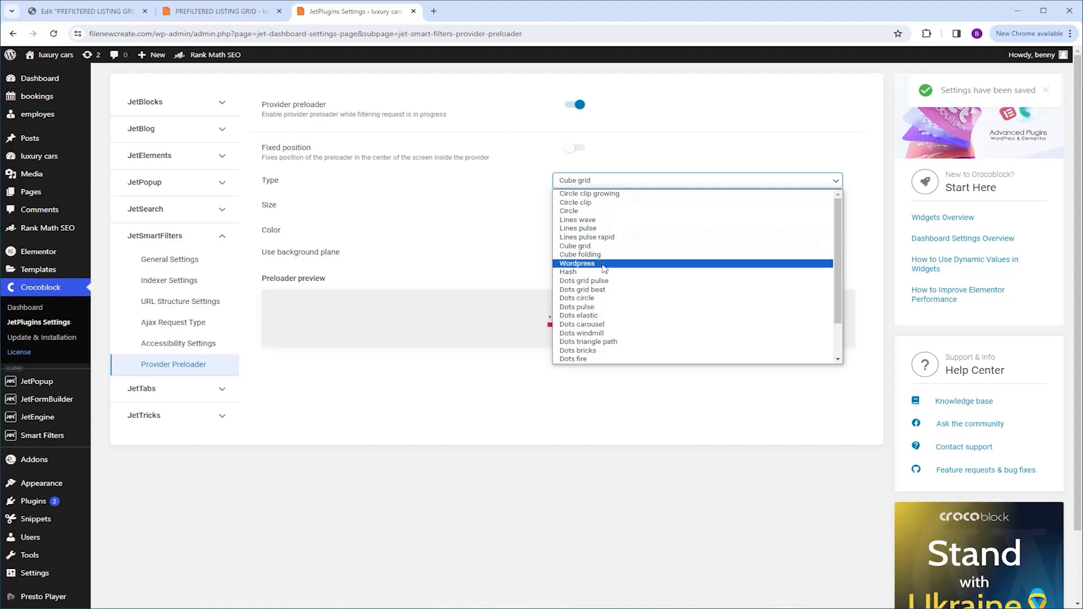
click(568, 272)
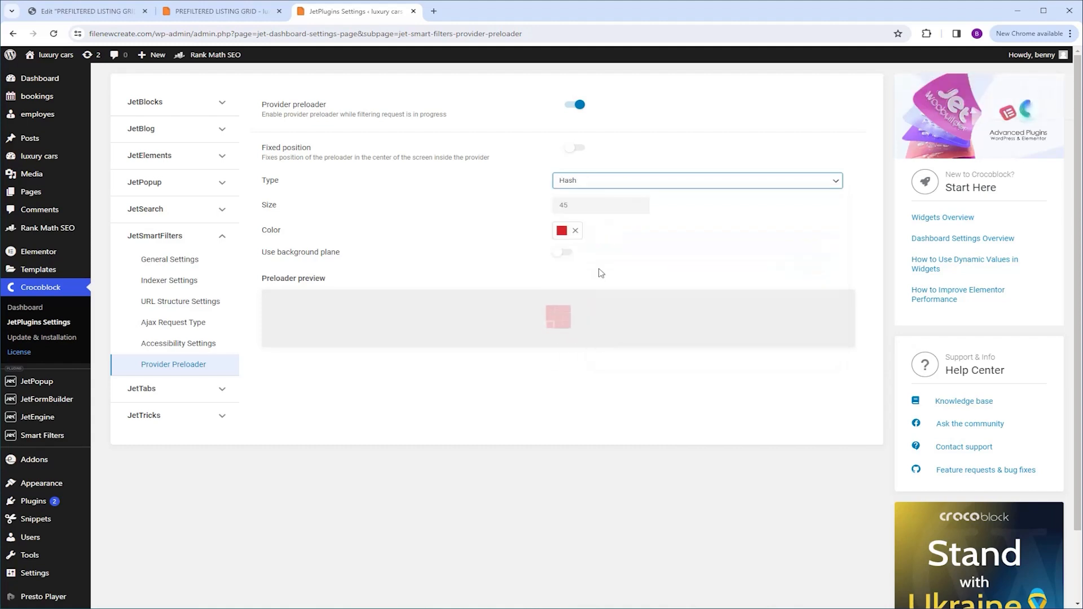
- Try the Dots fire type, then settle on Dots spin scale as the preloader type
click(697, 181)
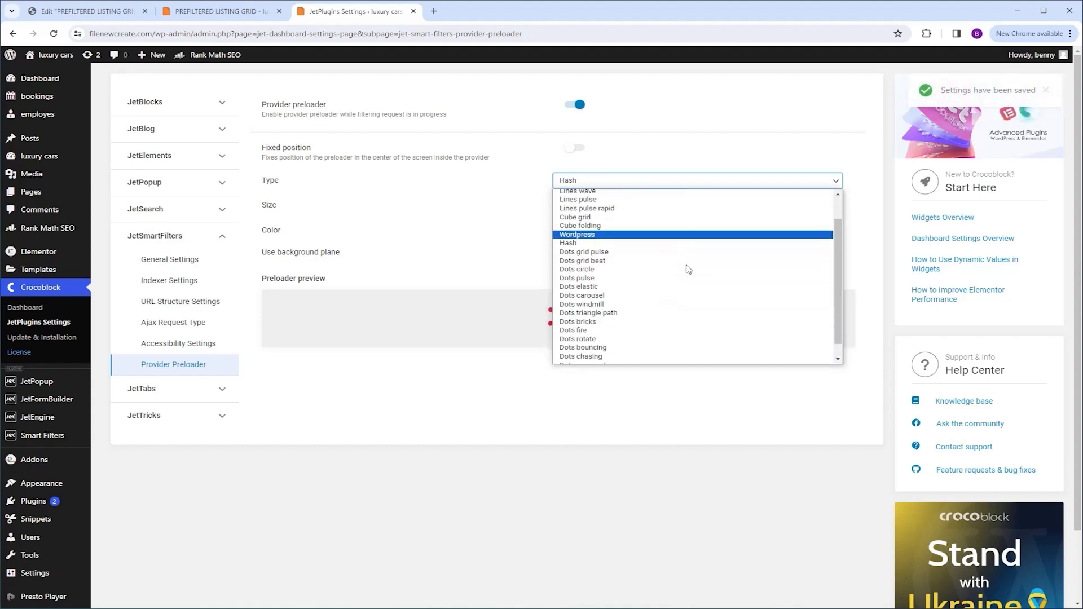
click(573, 331)
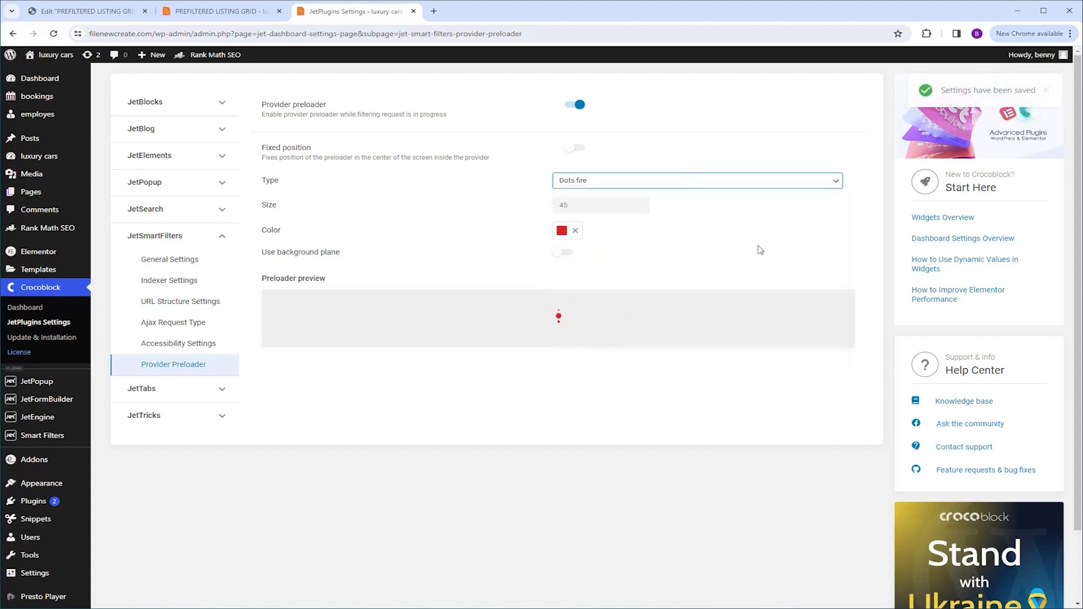
click(695, 180)
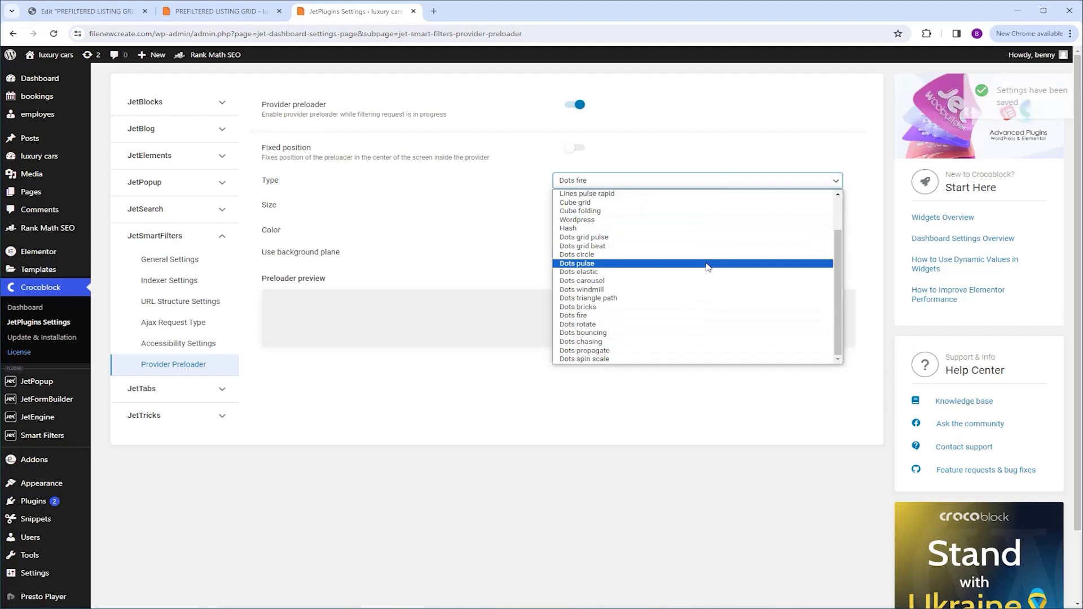
click(583, 358)
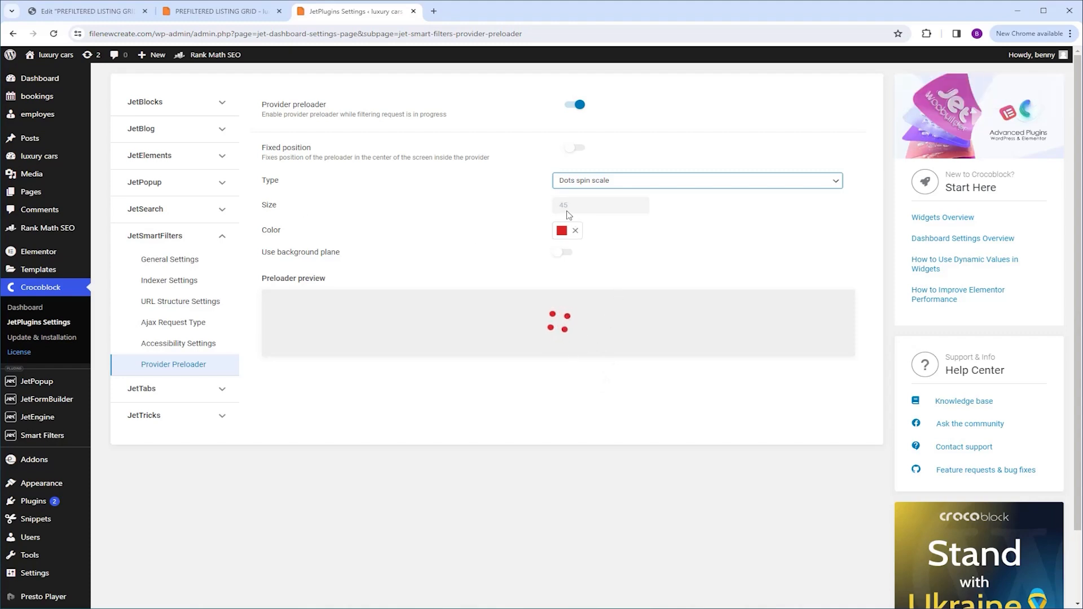
click(598, 206)
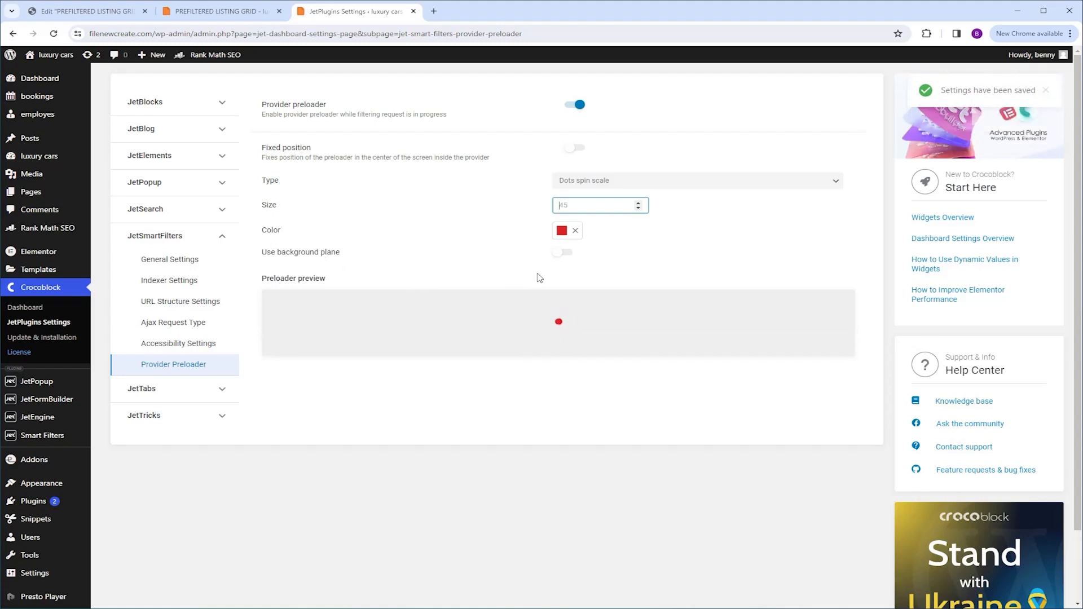
click(562, 230)
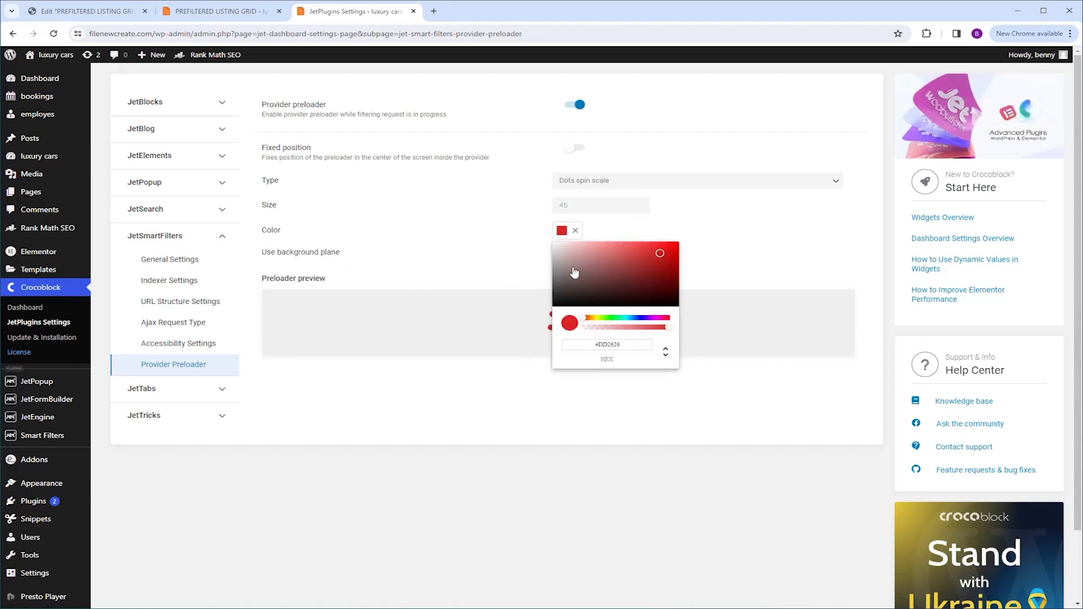
click(494, 228)
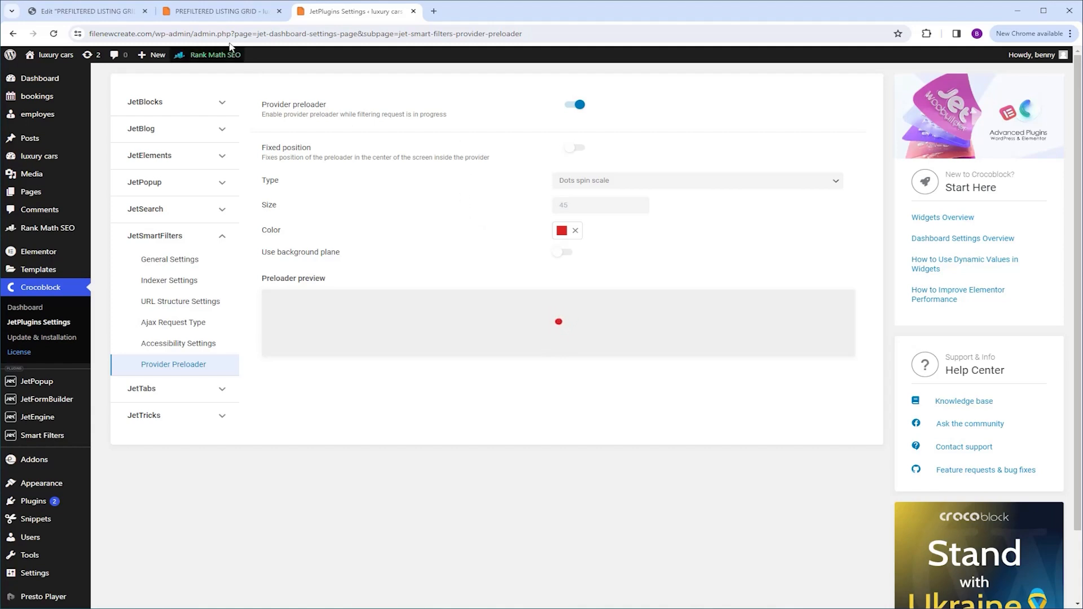
- On the listing page, filter the car grid to ferrari and land rover, watching the preloader
click(221, 11)
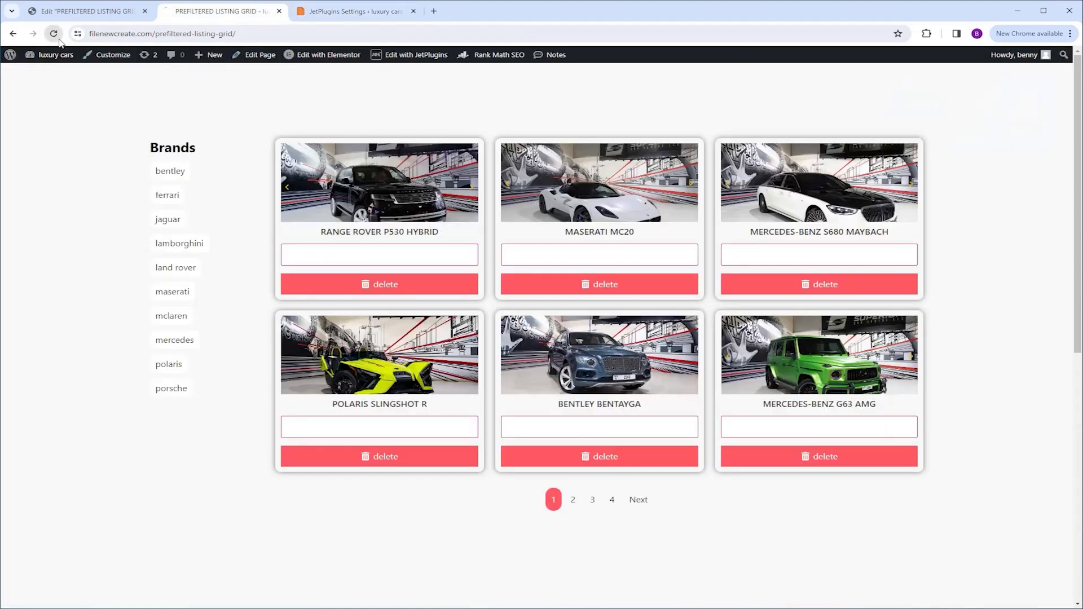
click(167, 195)
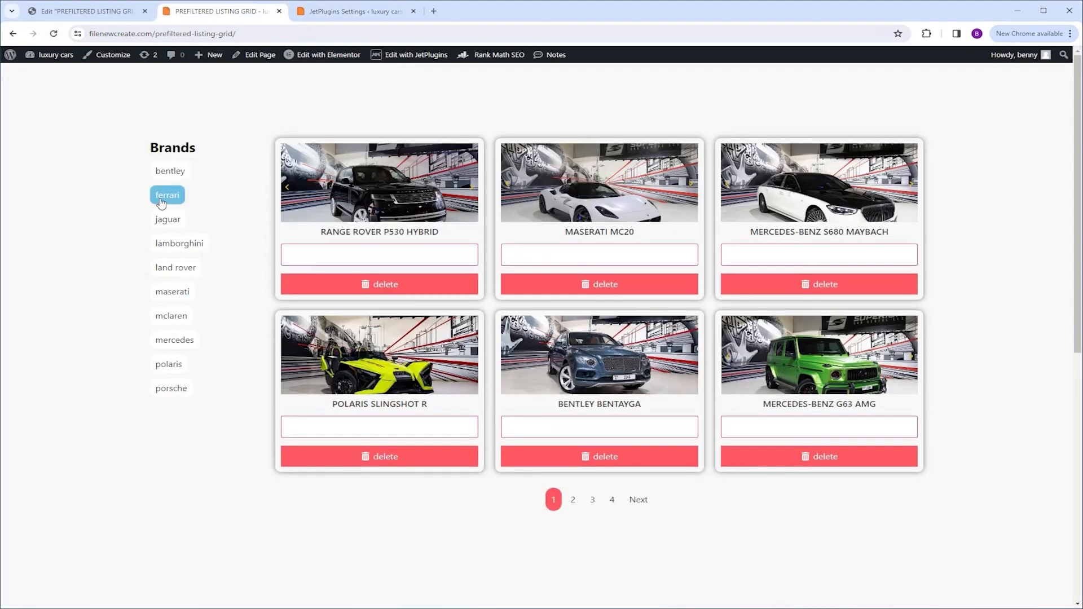
click(167, 195)
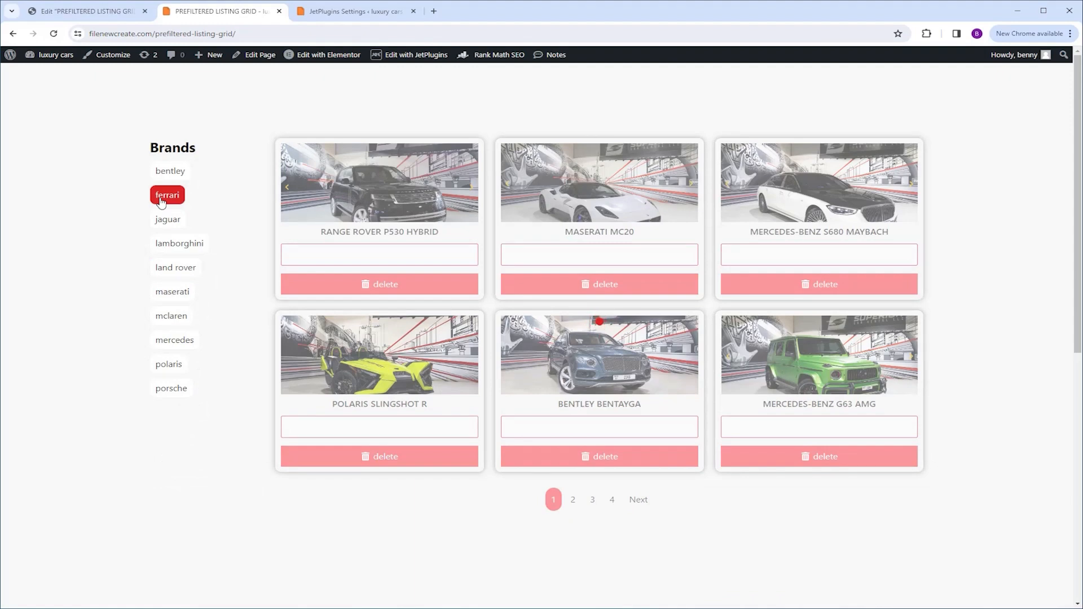
click(167, 195)
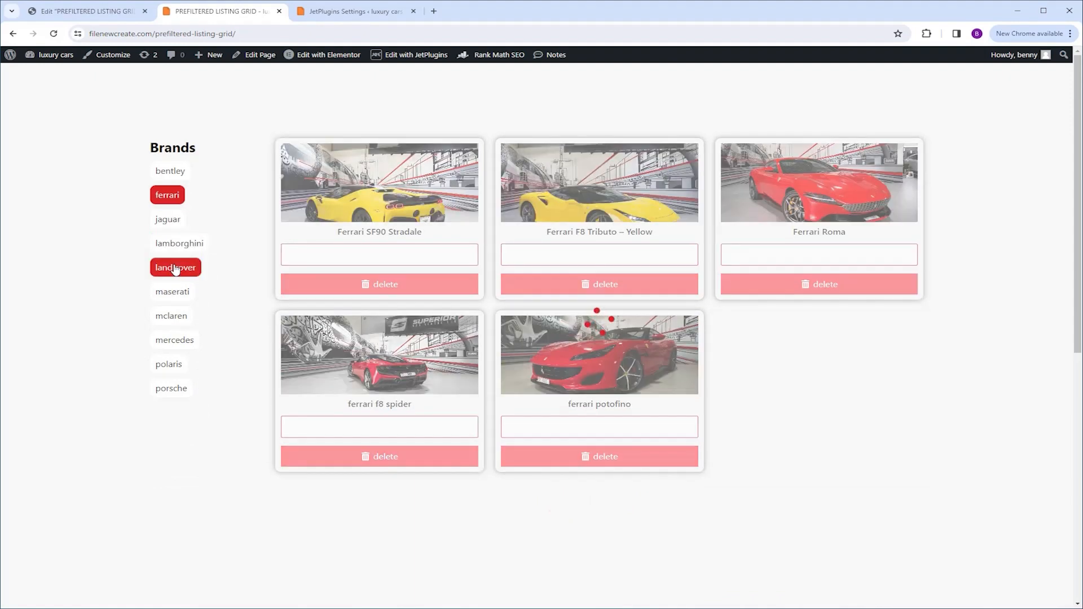
click(175, 267)
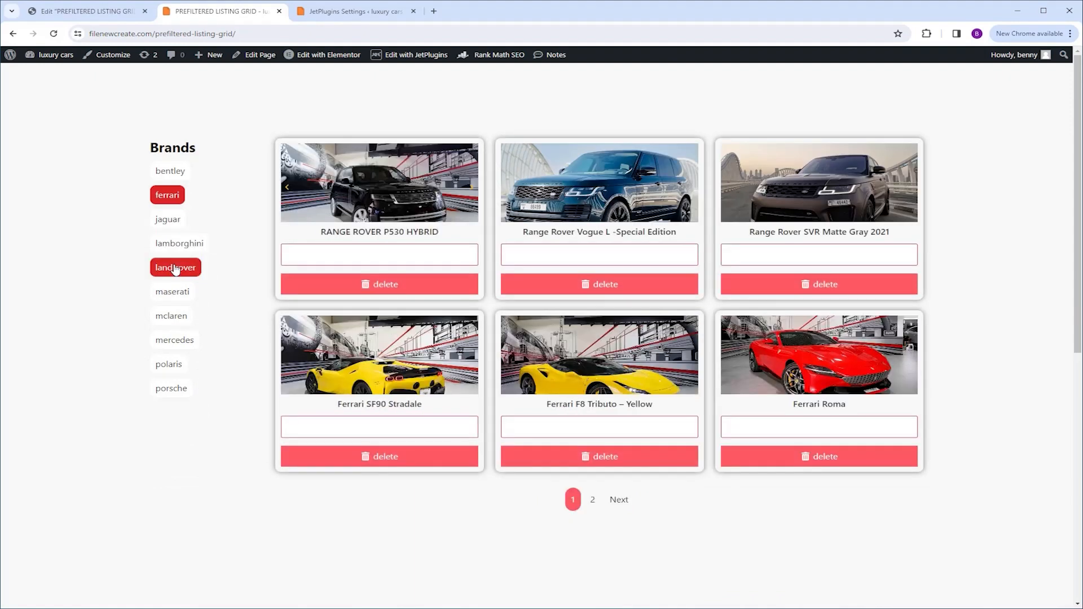
- Turn on the preloader's background plane with border radius 50 and return to the listing page
click(352, 11)
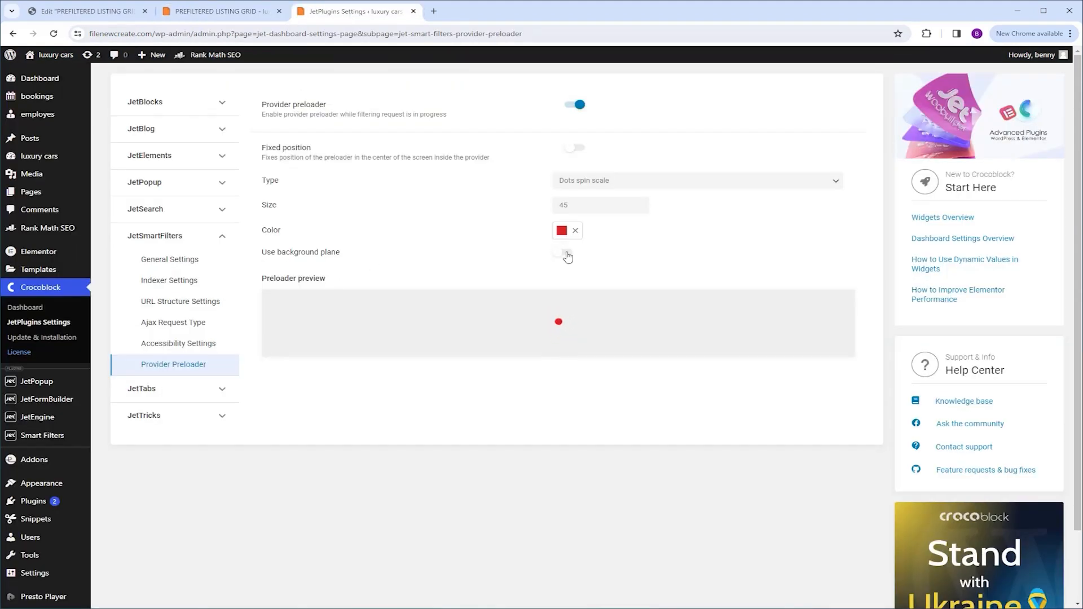
click(562, 253)
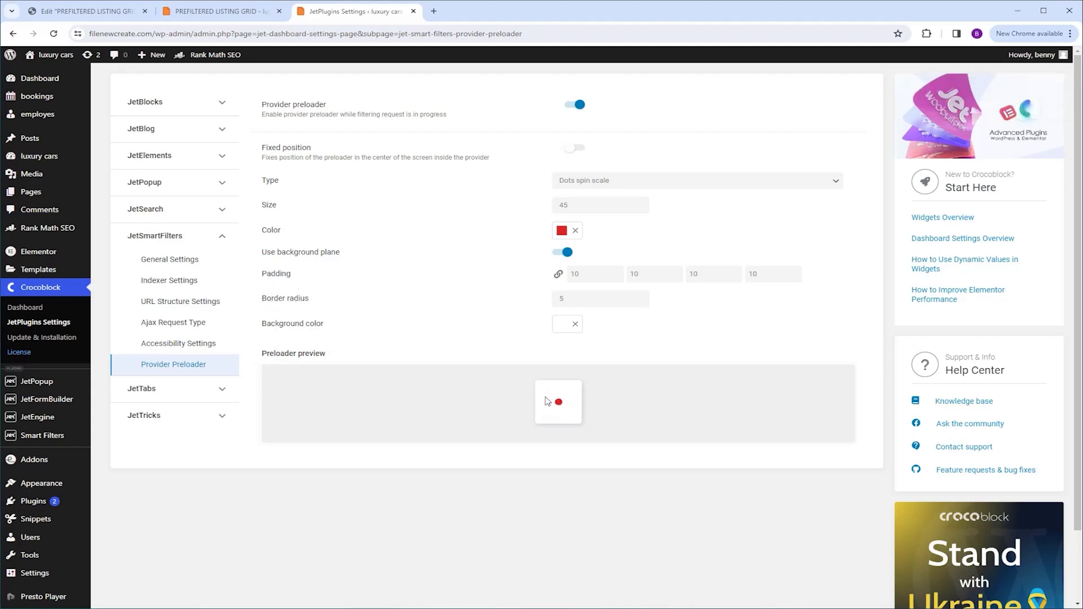
click(599, 298)
text(0)
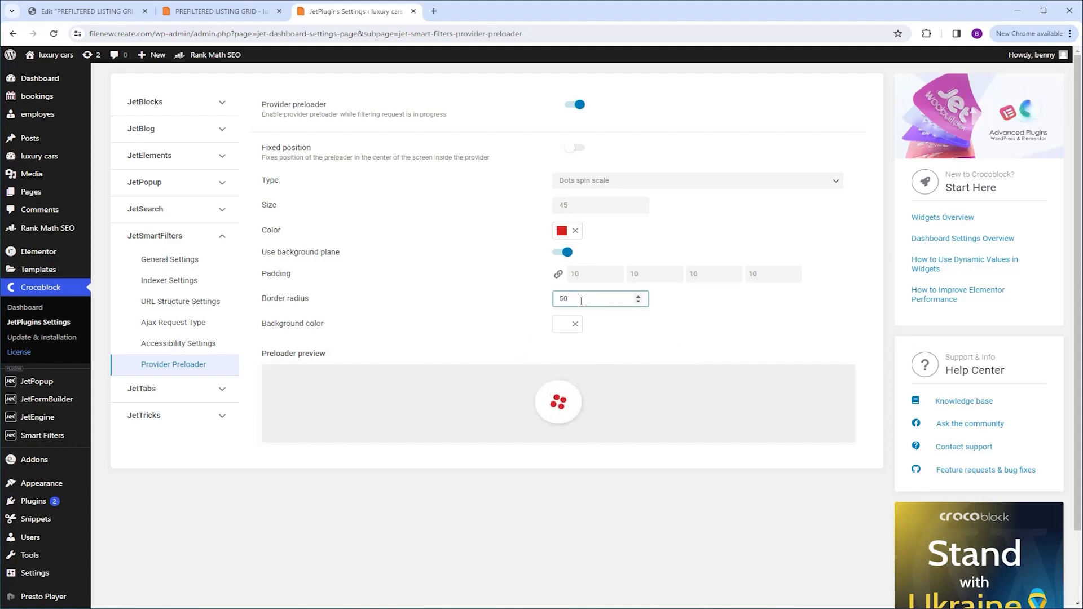
click(220, 11)
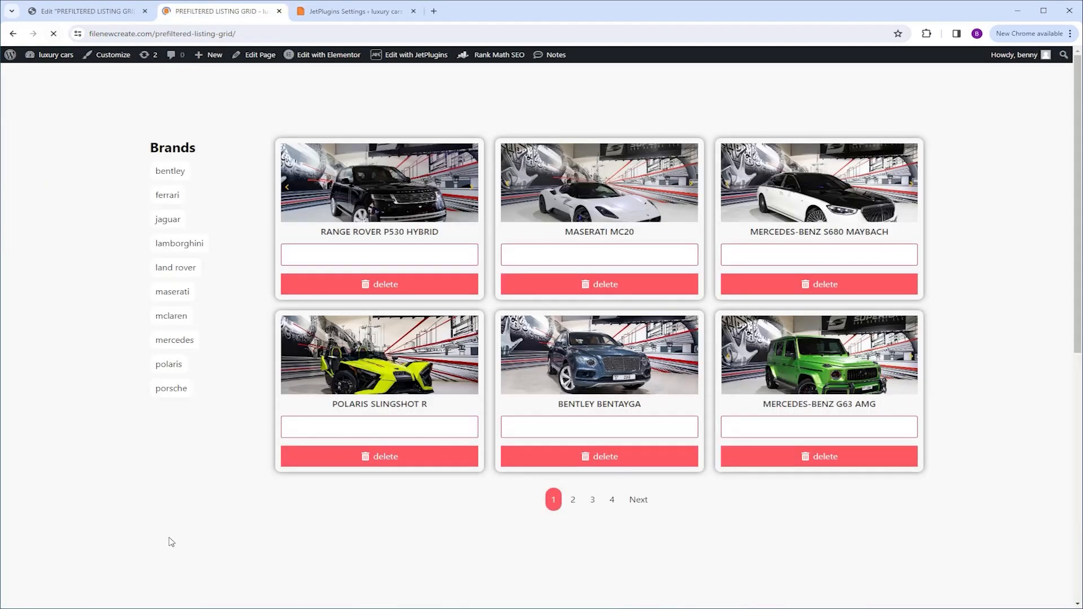
- Combine ferrari, jaguar, lamborghini and mercedes in the brand filter, showing the round preloader
click(167, 195)
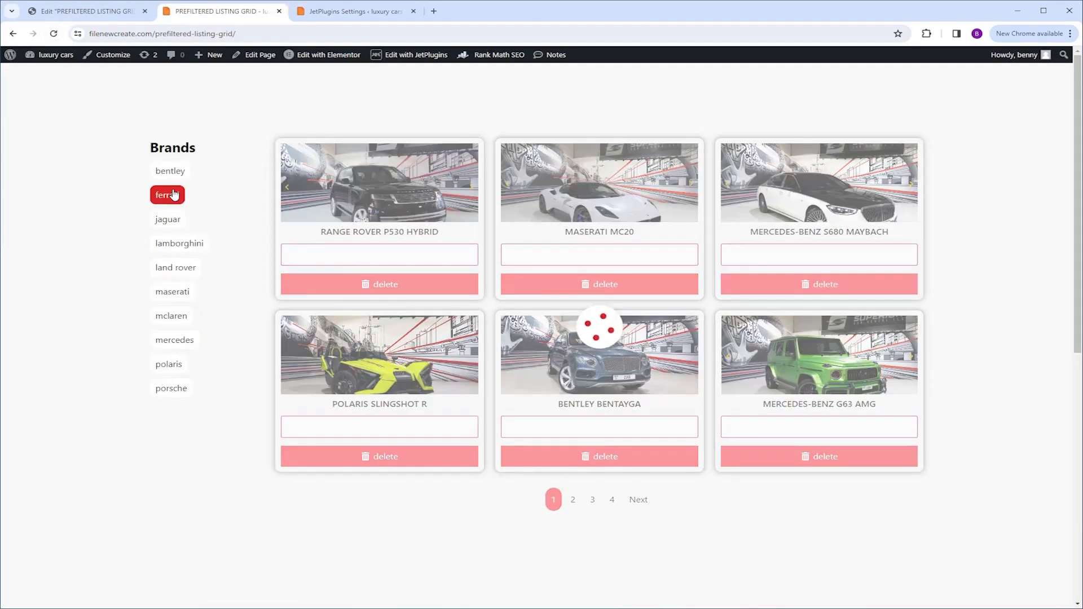
click(167, 195)
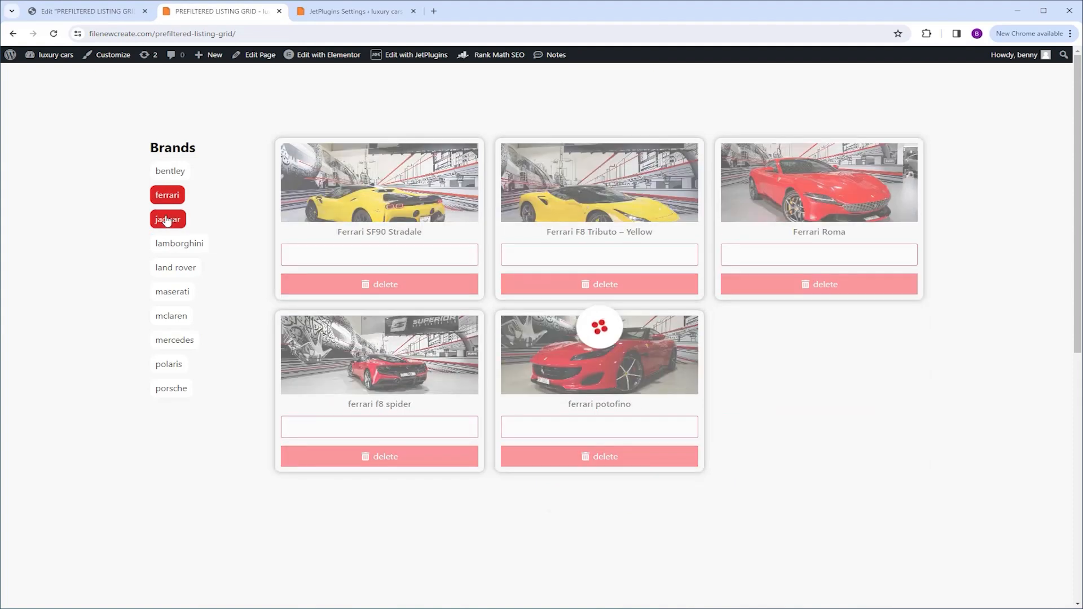
click(180, 244)
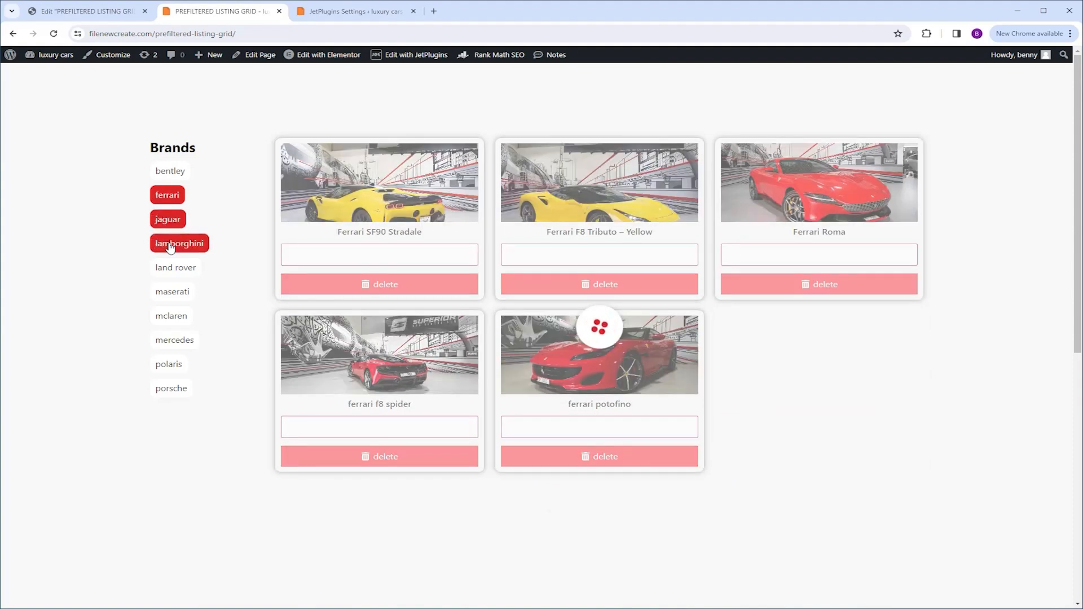
click(179, 244)
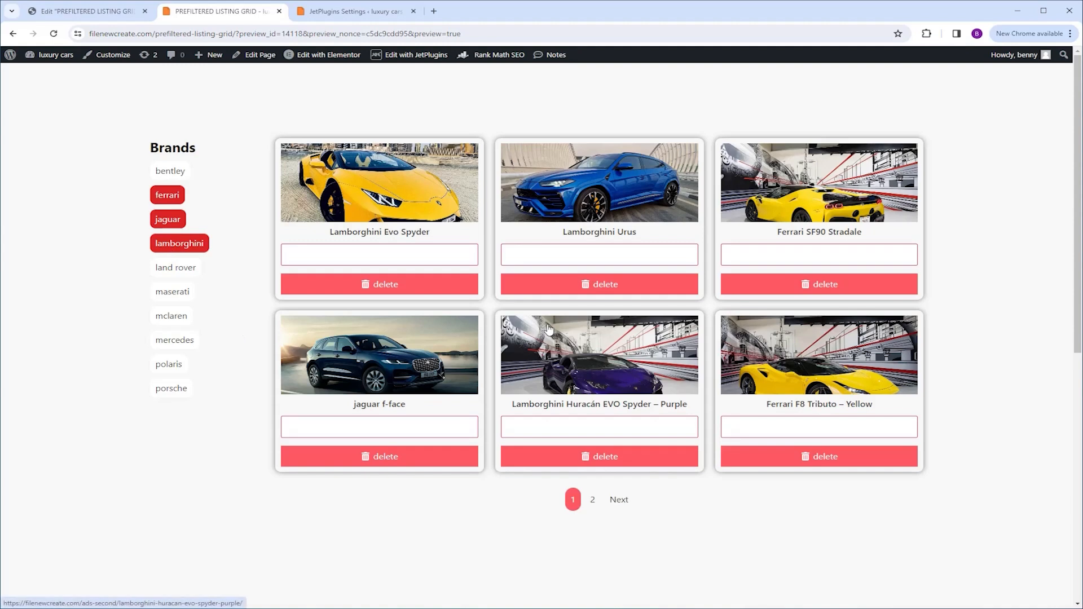
mouse_move(582, 346)
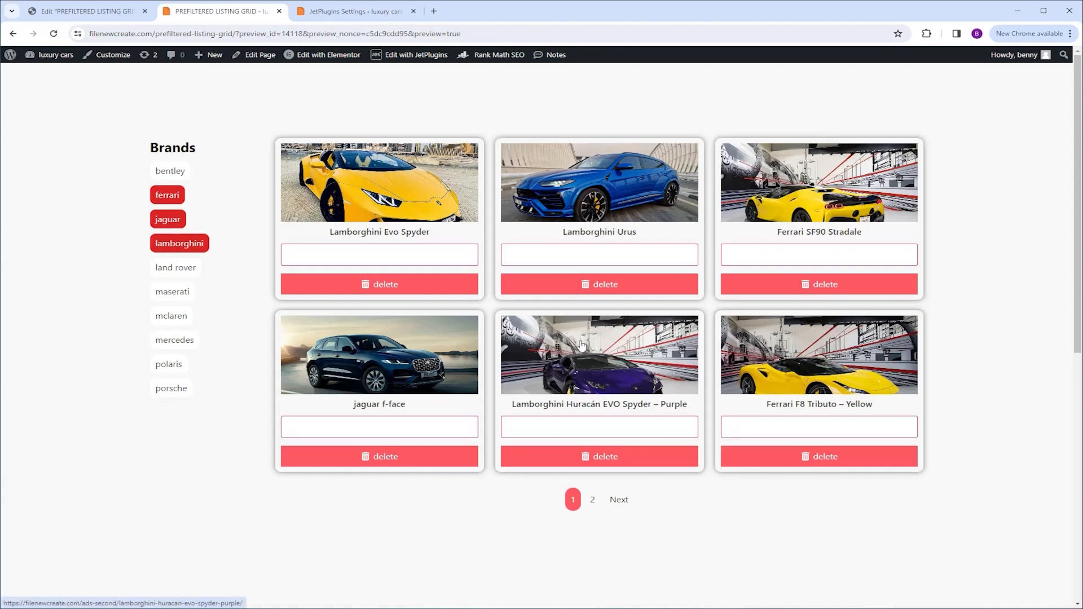
mouse_move(596, 313)
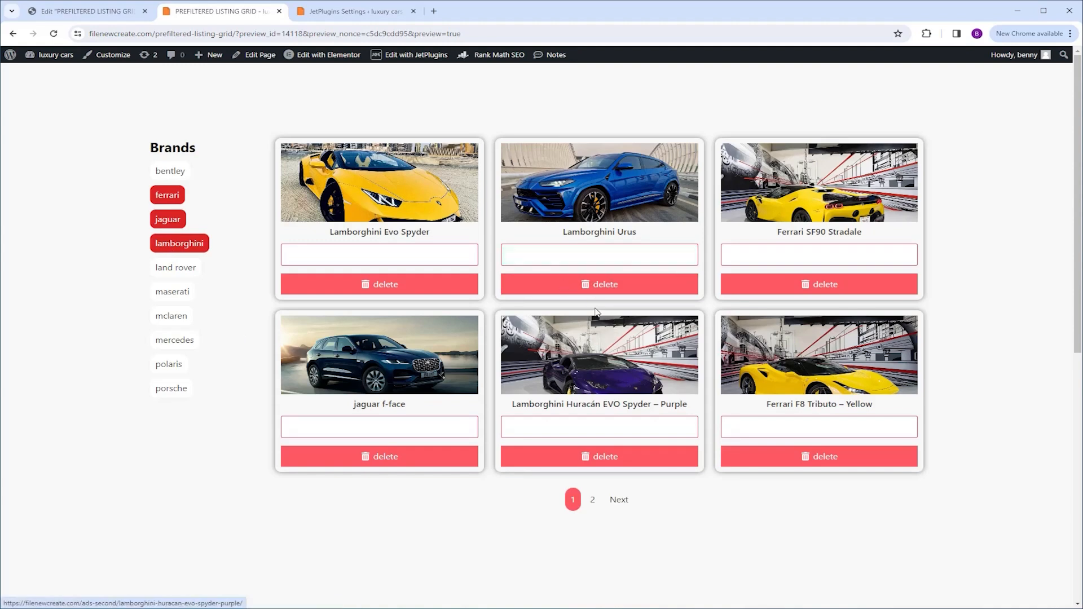
click(174, 340)
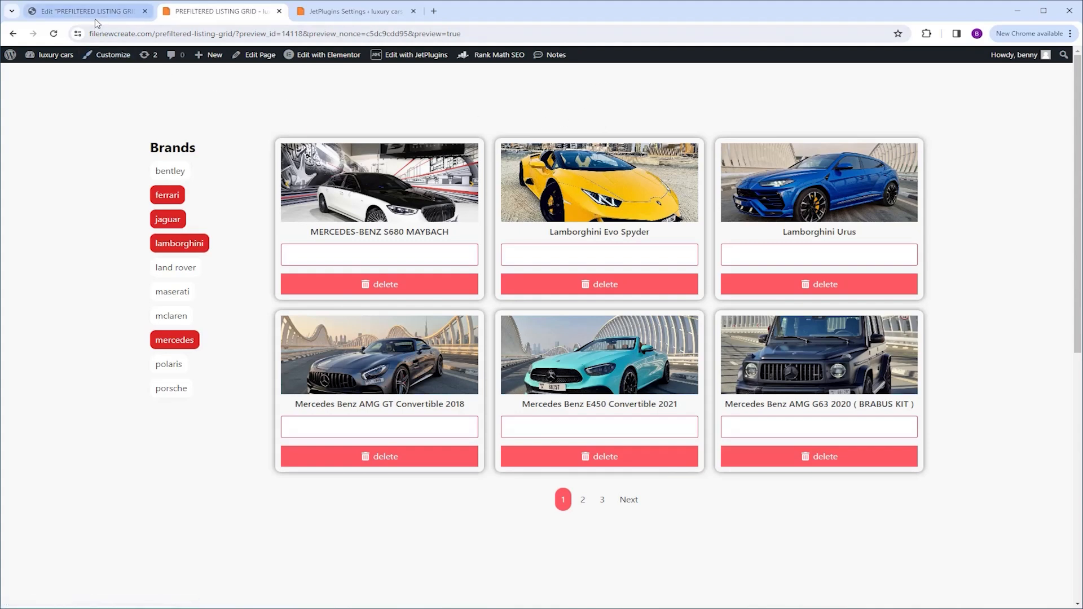
- Switch to the Elementor editor to raise the Listing Grid posts number for a longer page
click(328, 55)
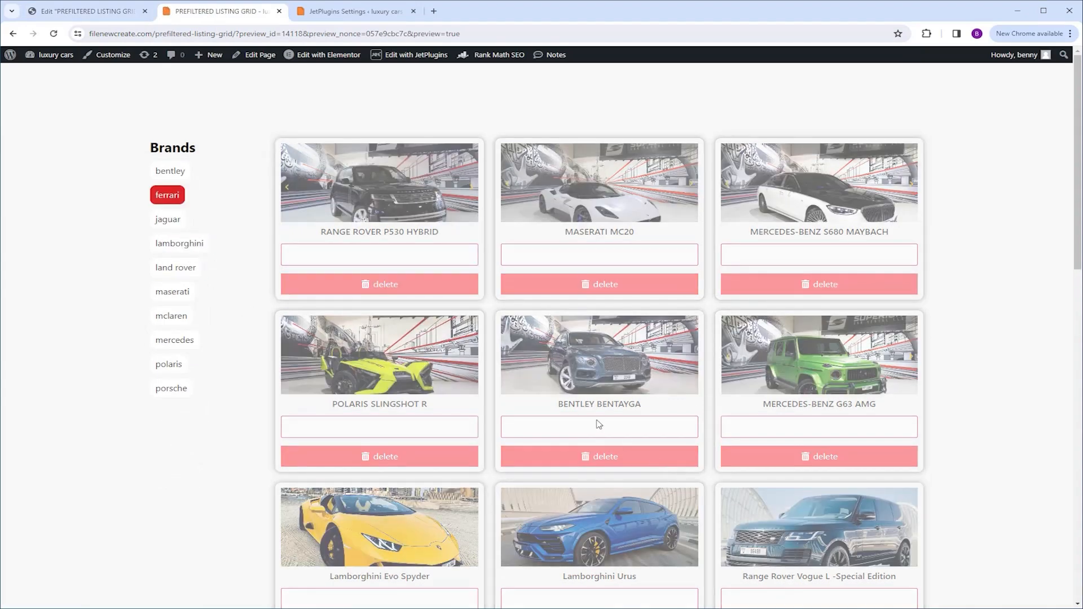
- Filter the longer listing to ferrari and mclaren cars
click(167, 195)
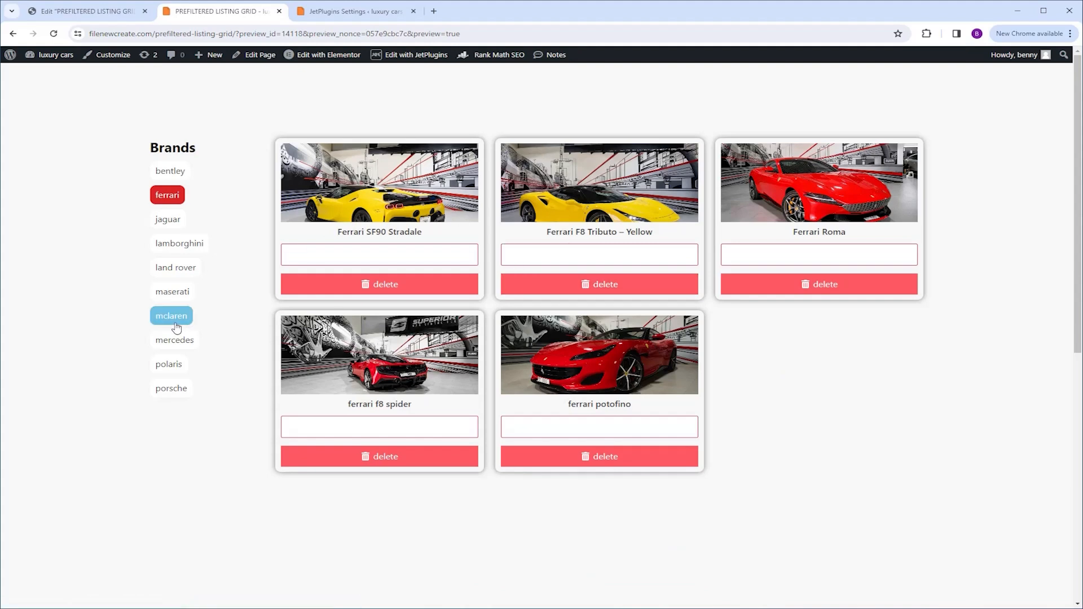
click(170, 316)
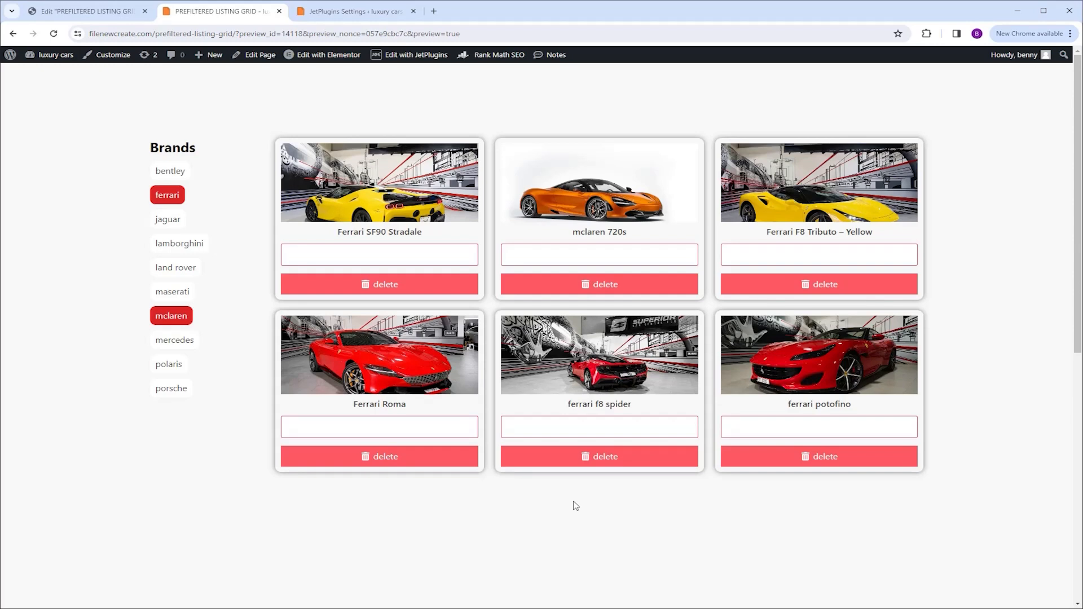
mouse_move(680, 192)
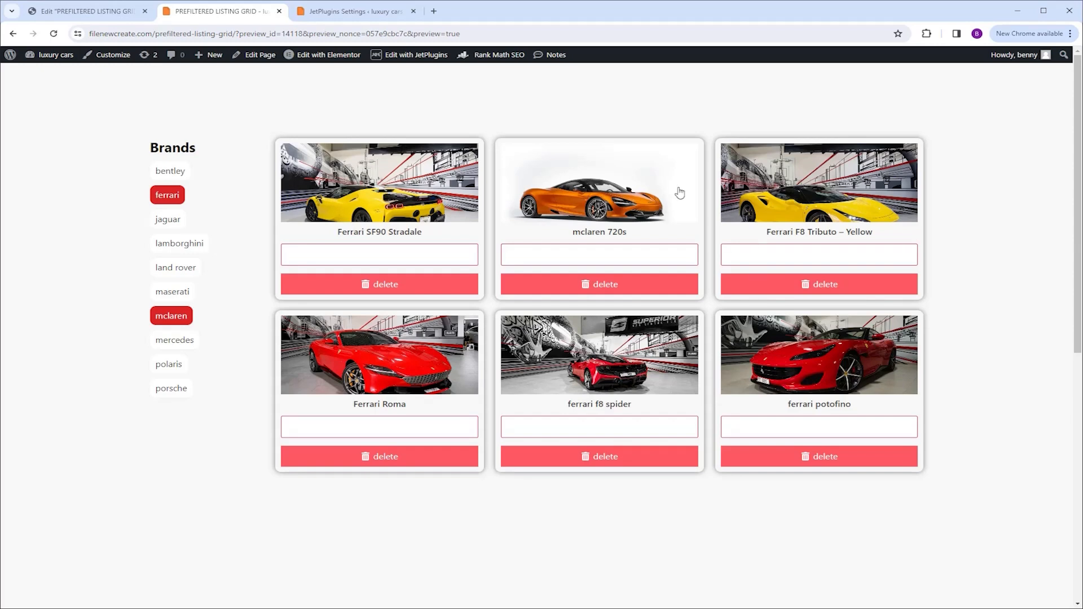
- Switch the provider preloader to fixed position, with edge gap 80
click(353, 11)
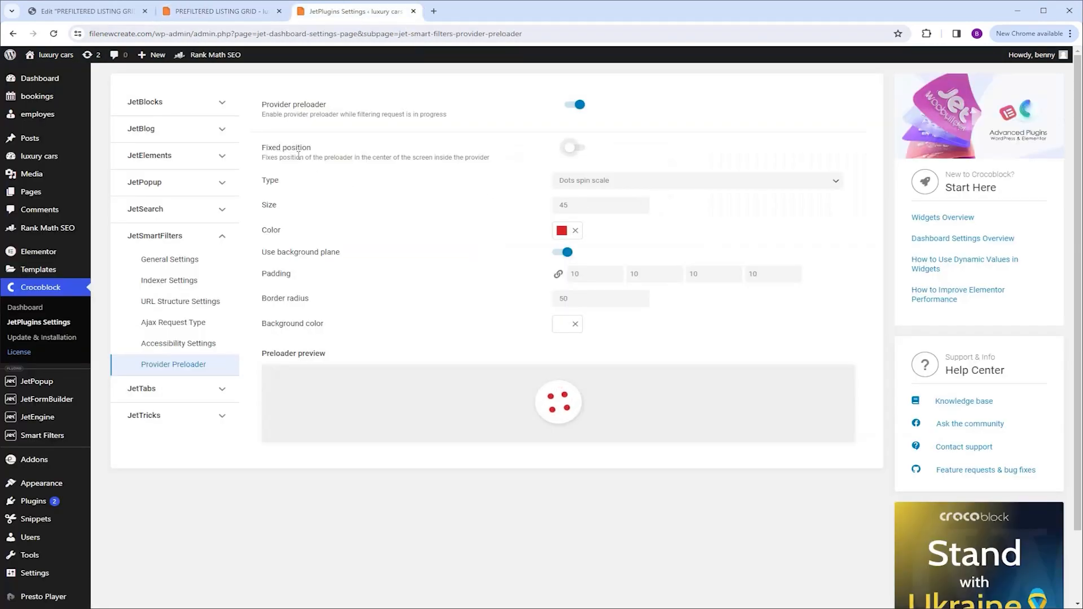
click(572, 147)
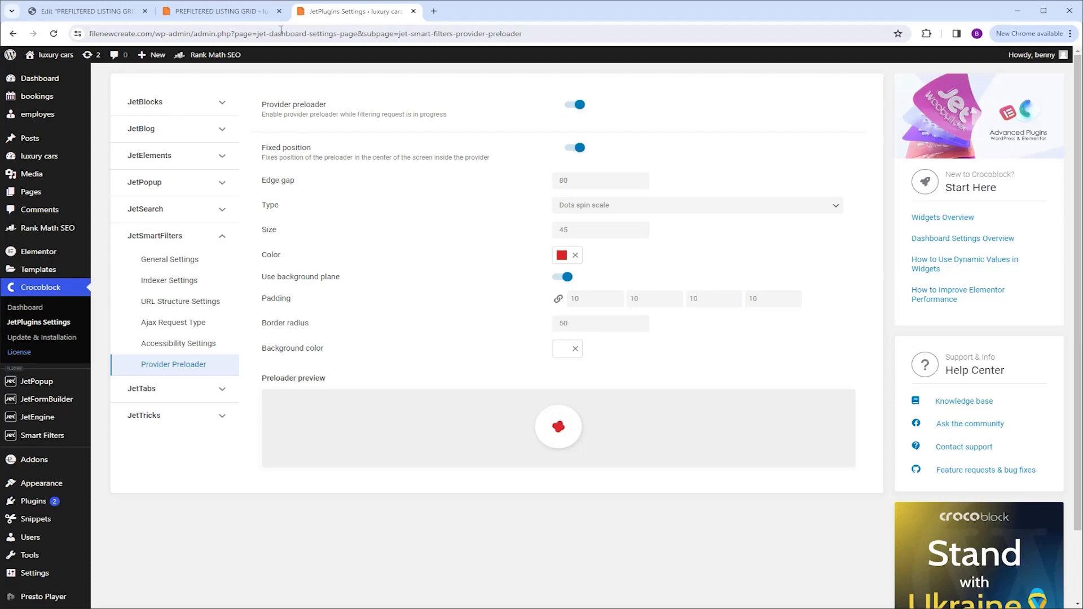
- Reload the listing, filter to ferrari, mercedes and porsche, and scroll down while the fixed preloader stays visible
click(218, 11)
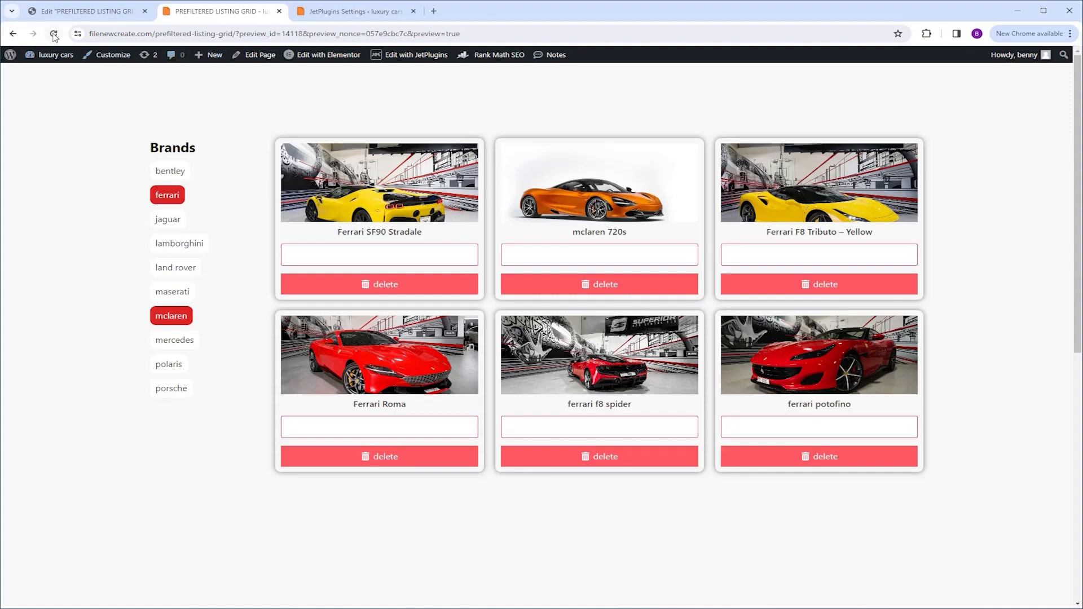
click(54, 33)
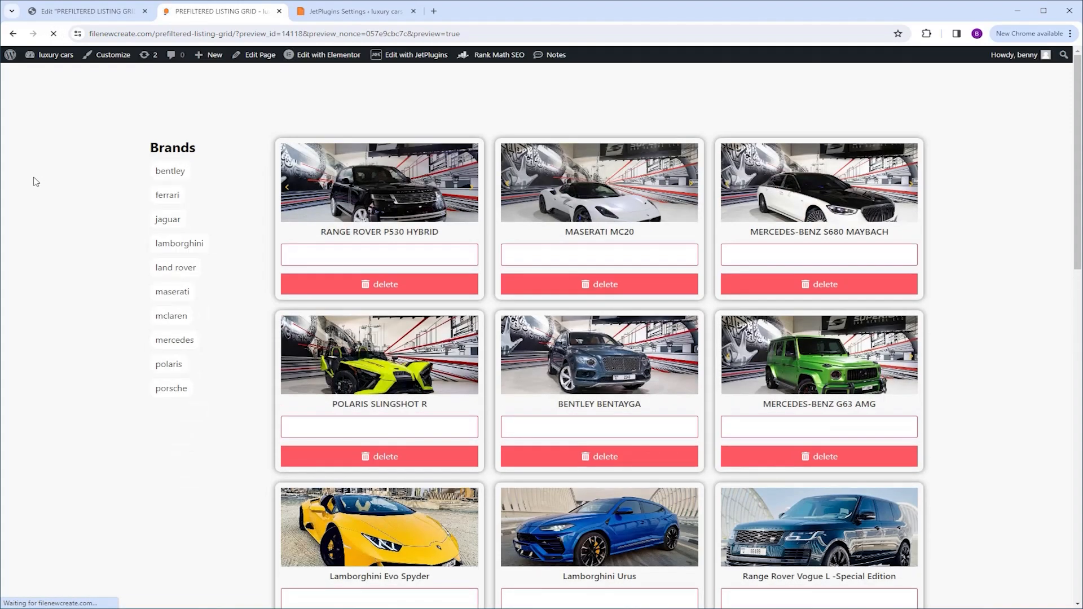
click(167, 196)
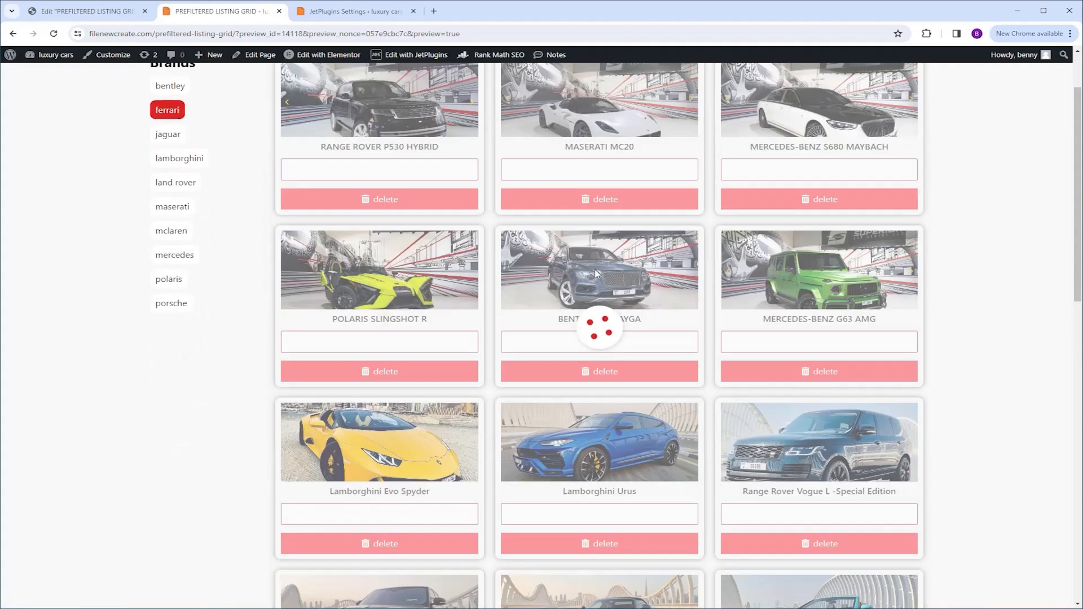
click(167, 110)
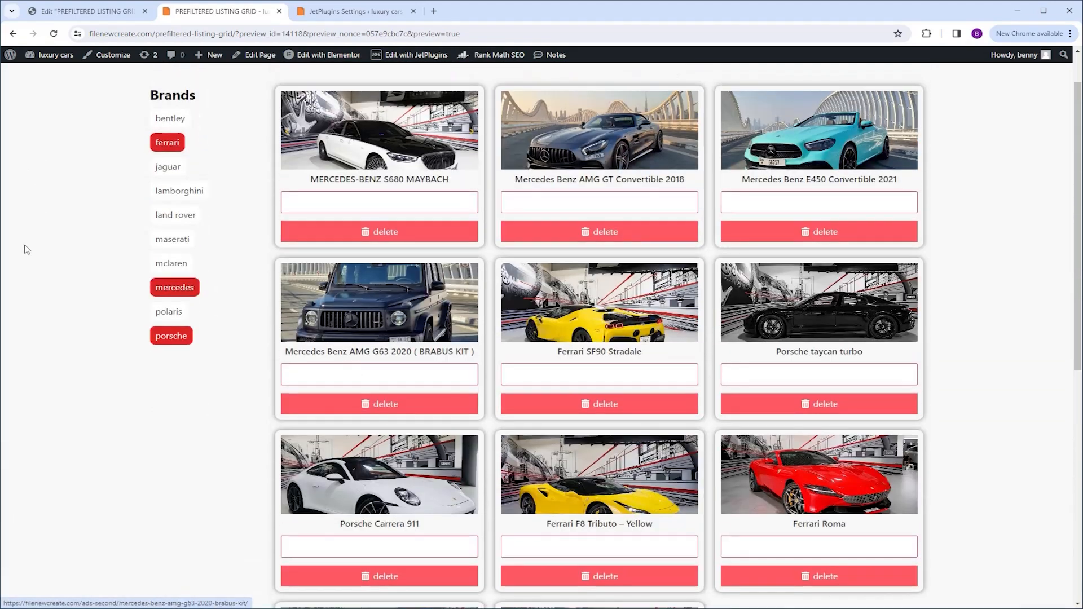
scroll(down, 3)
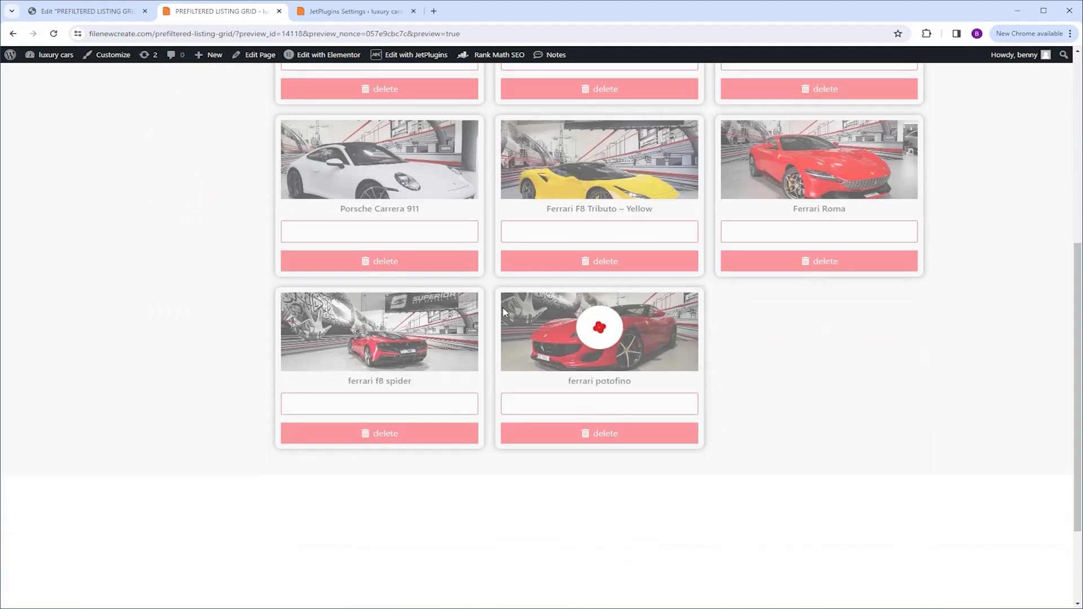